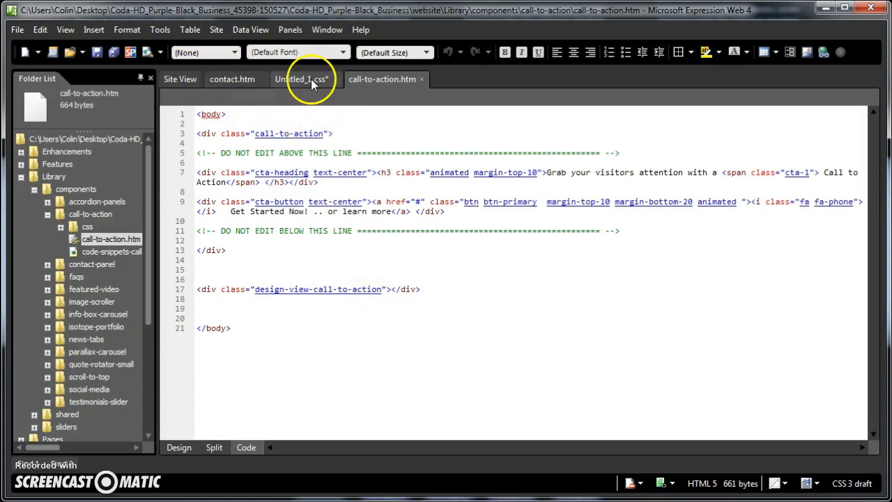
In Untitled_1.css, change the red rule's selector to '.cta-heading.text-center h3'
left_click(301, 79)
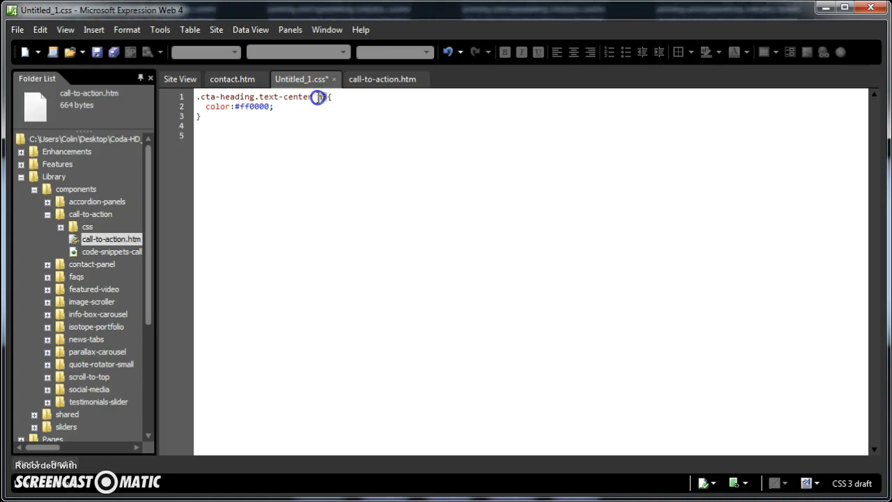
type("h3")
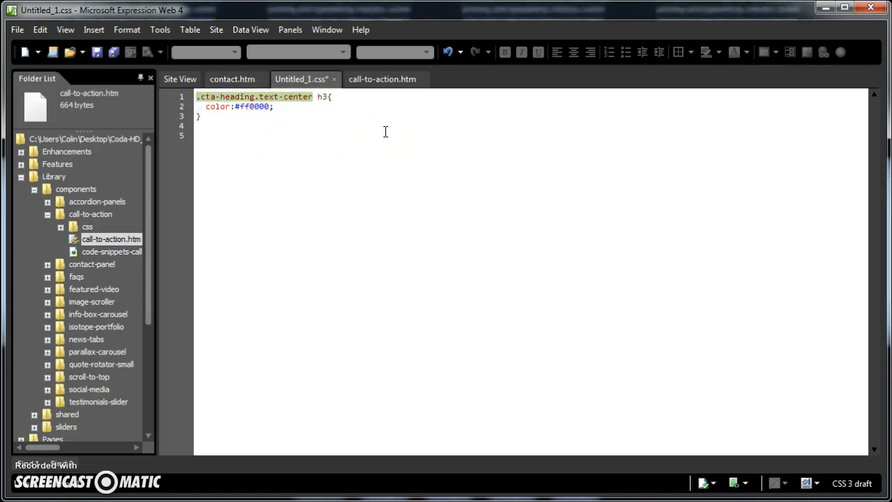
mouse_move(382, 78)
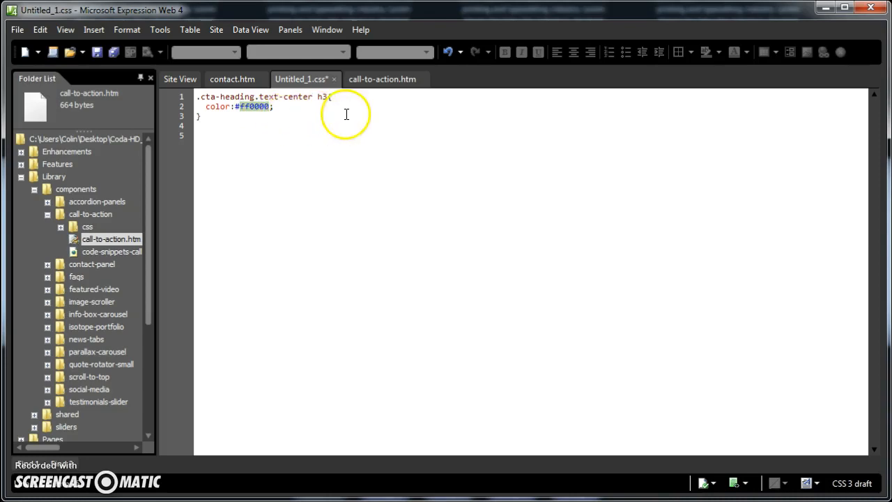
left_click(382, 79)
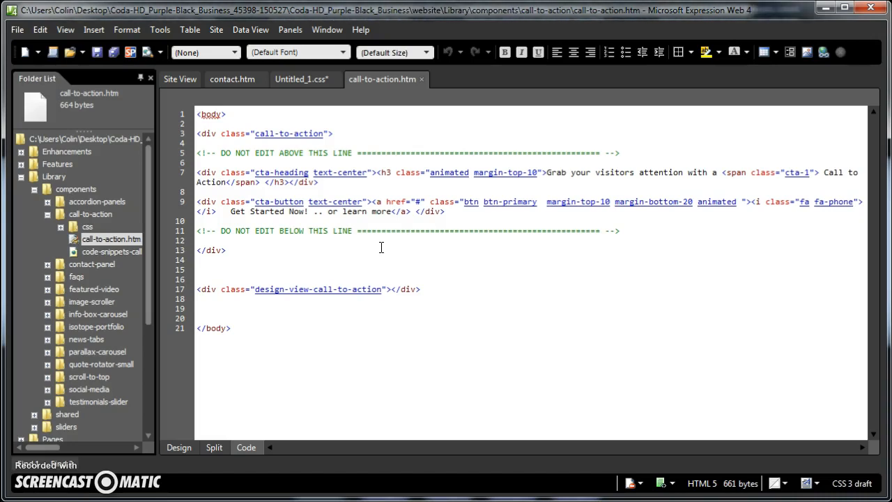
mouse_move(413, 148)
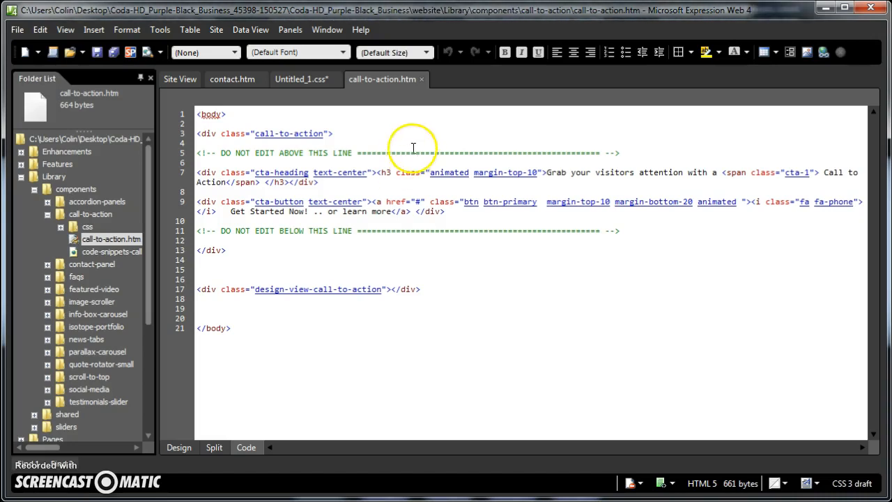
mouse_move(314, 254)
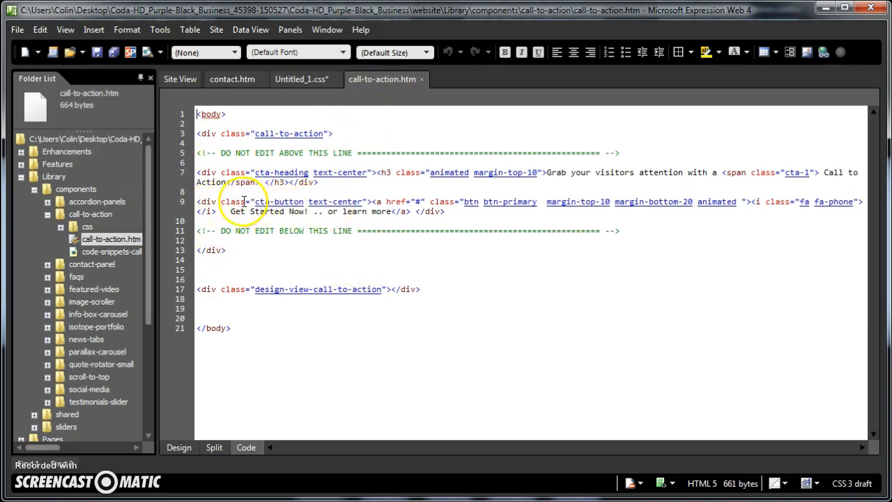
Select the cta-button div and add an empty <div class="text-center"> below it
right_click(244, 202)
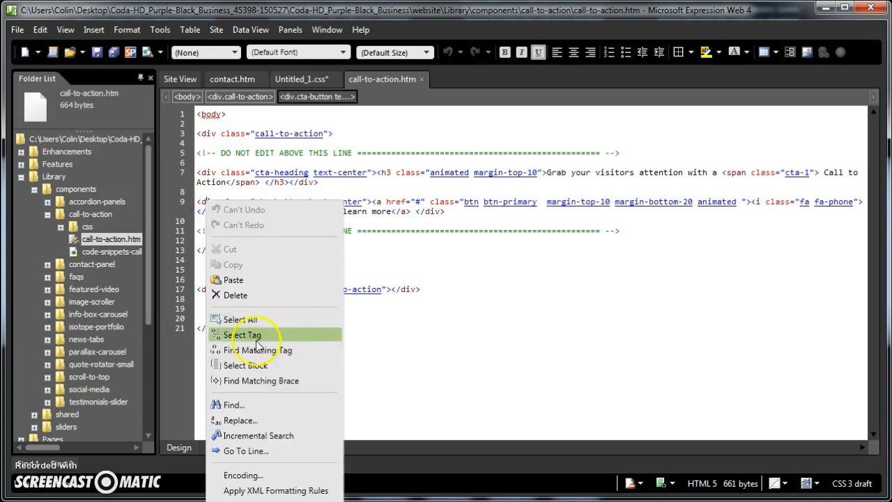
left_click(243, 335)
type("<div class=\"text-center\">")
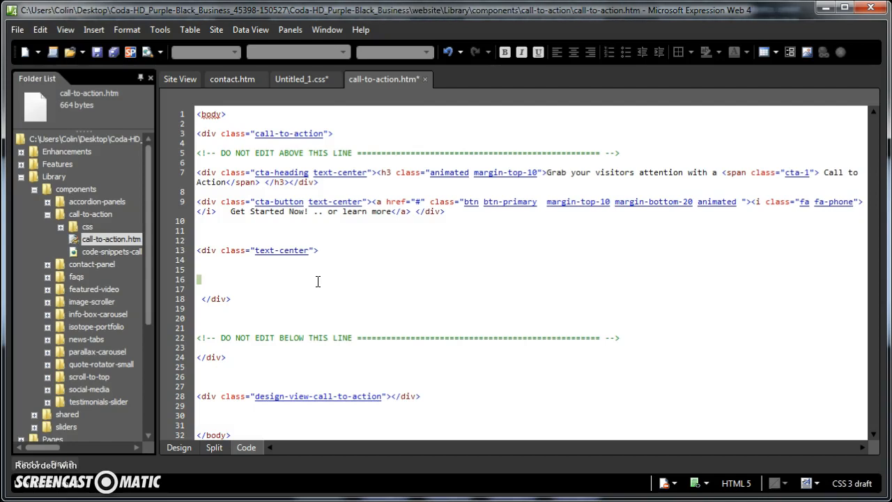
double_click(281, 250)
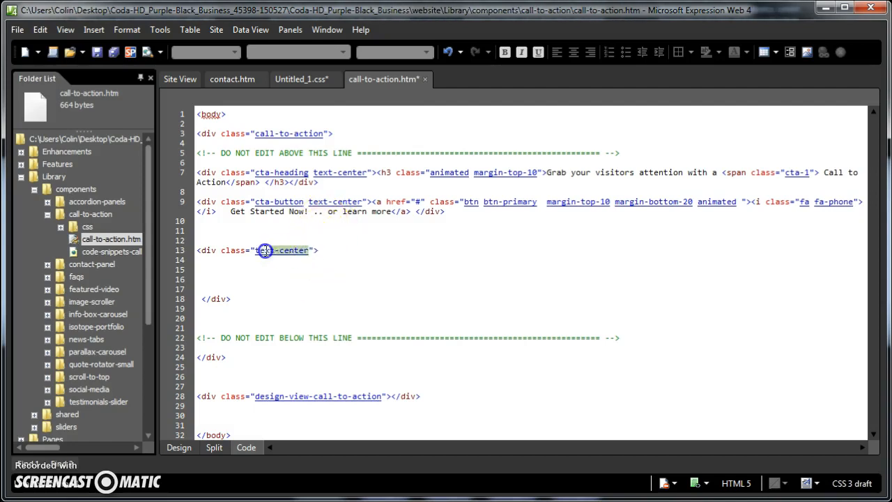